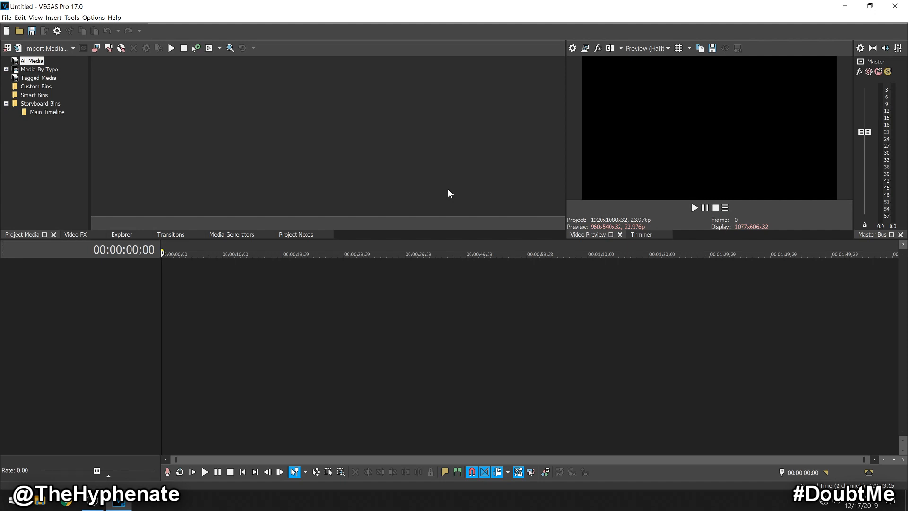
mouse_move(300, 137)
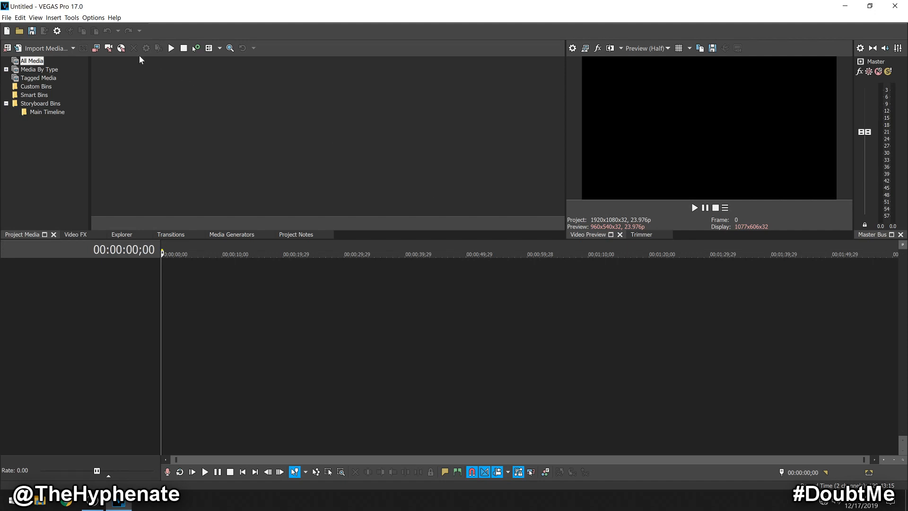
Show the About window with Version 17.0 (Build 387) via the Help menu.
click(114, 17)
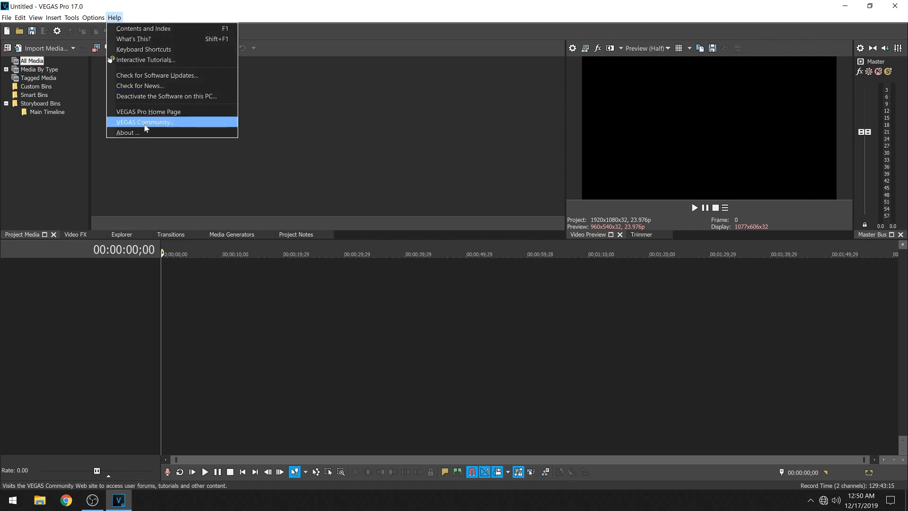
click(127, 132)
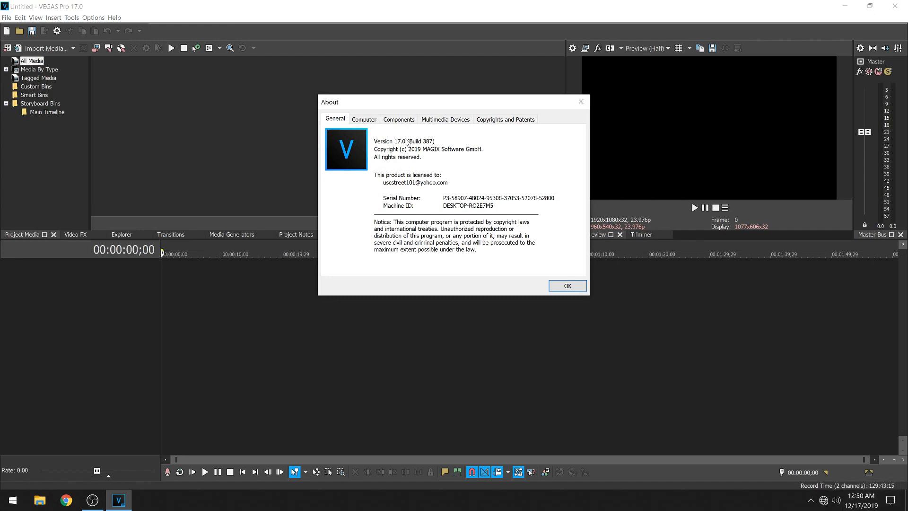
mouse_move(432, 143)
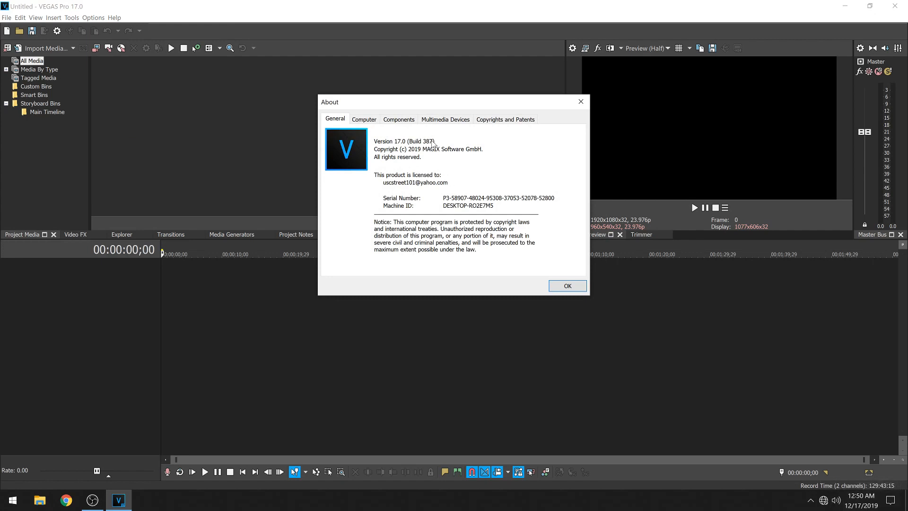
Dismiss About and review the Video preferences for automatic 4K proxy creation.
click(566, 285)
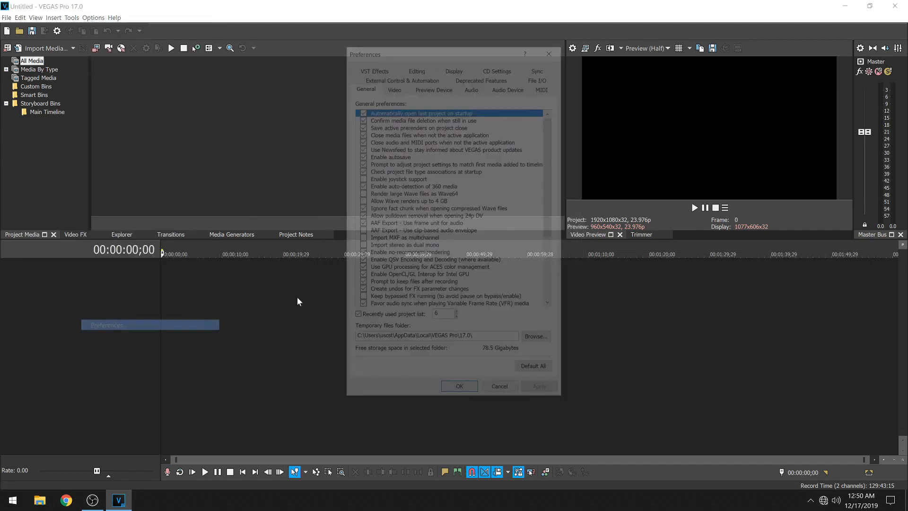
click(393, 85)
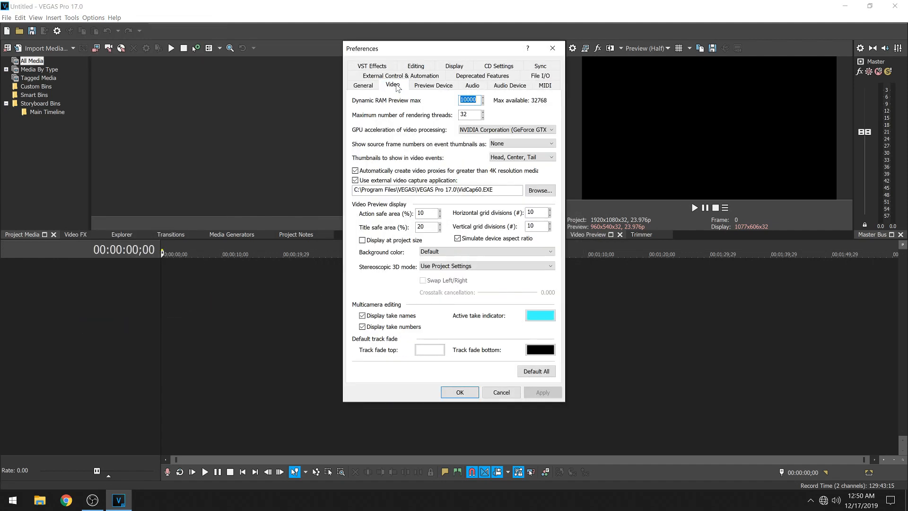
mouse_move(433, 173)
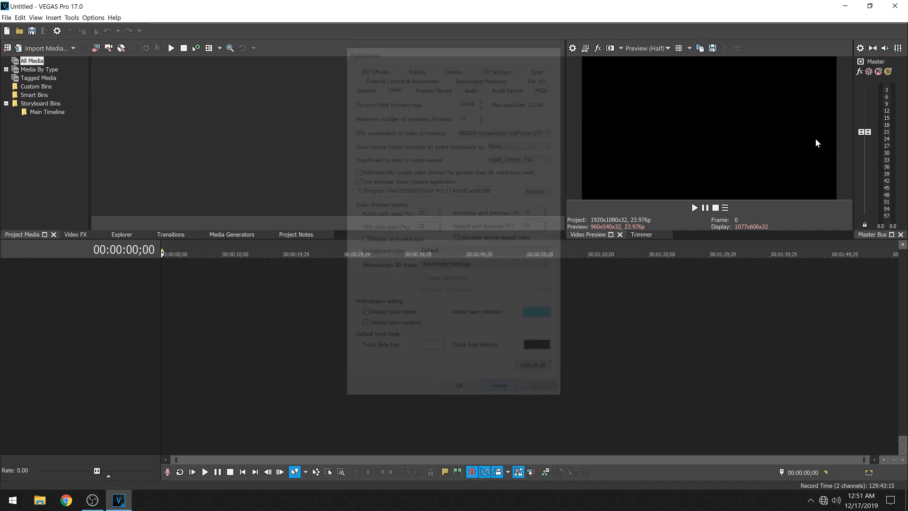
click(644, 48)
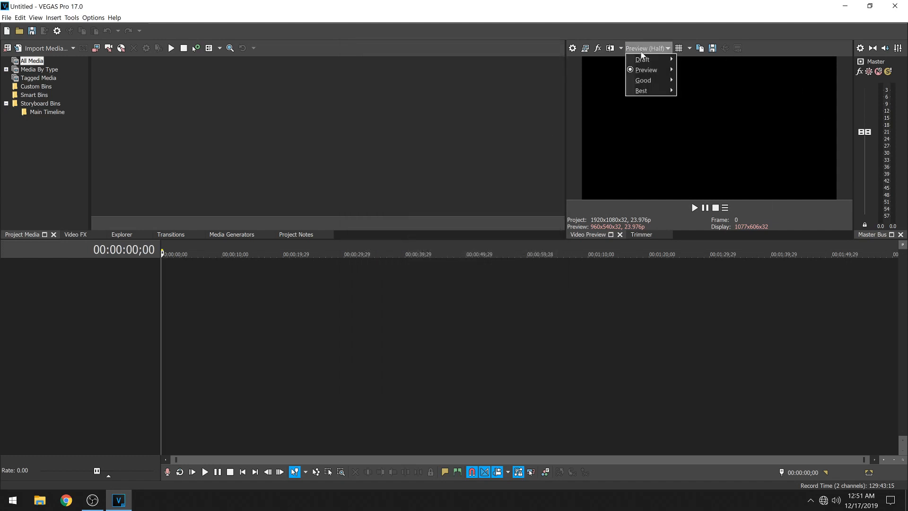
mouse_move(642, 58)
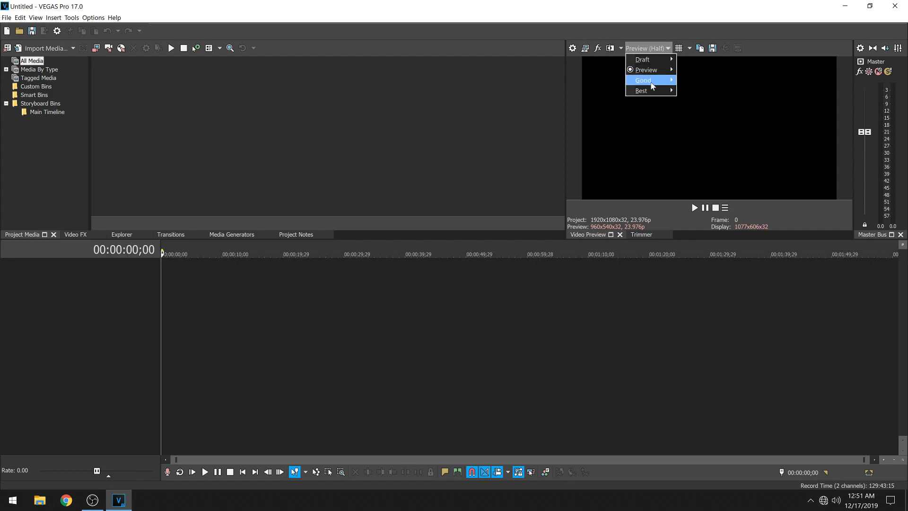
mouse_move(643, 79)
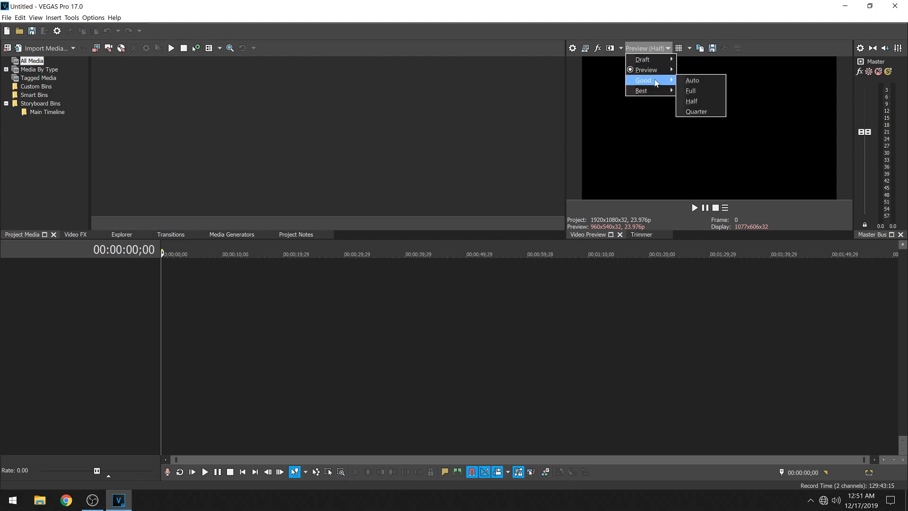
mouse_move(641, 90)
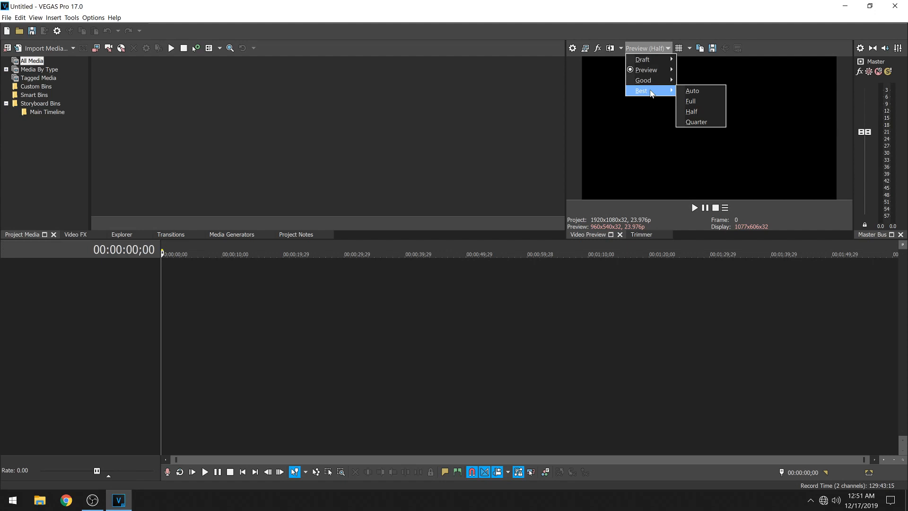
mouse_move(527, 272)
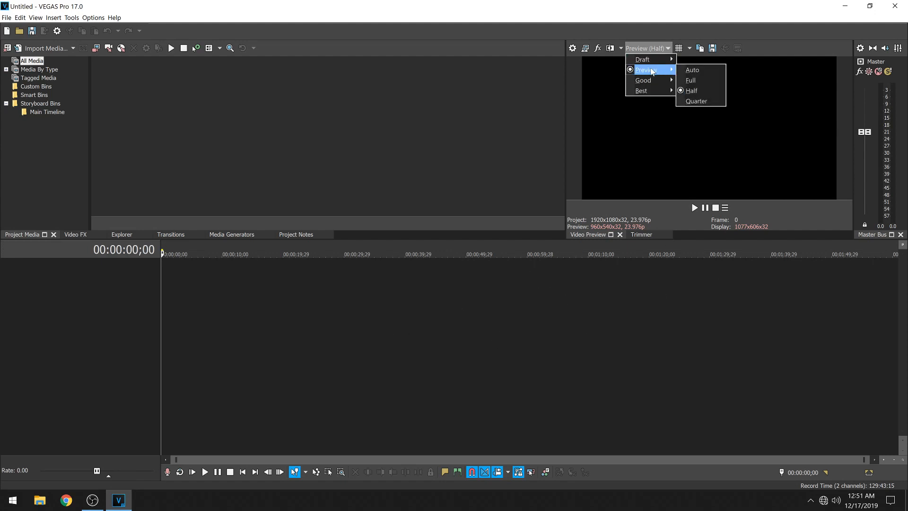
mouse_move(643, 58)
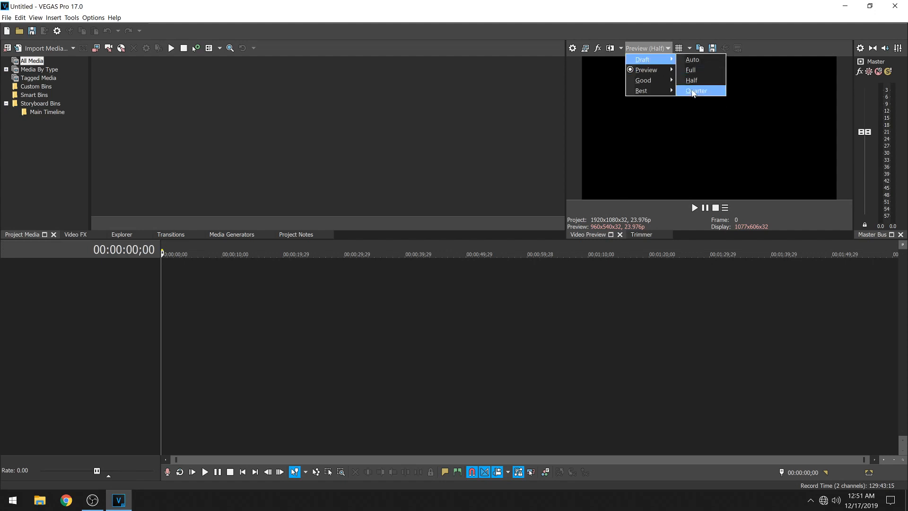
mouse_move(395, 400)
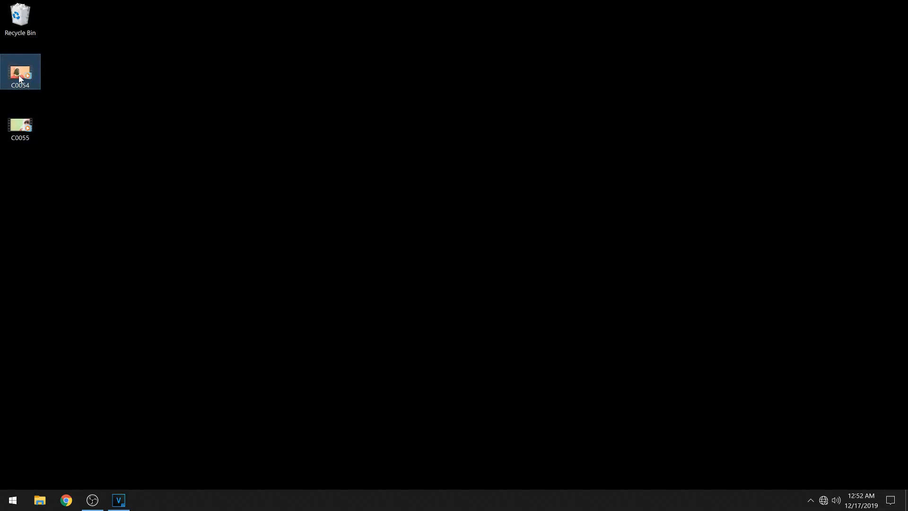
mouse_move(119, 499)
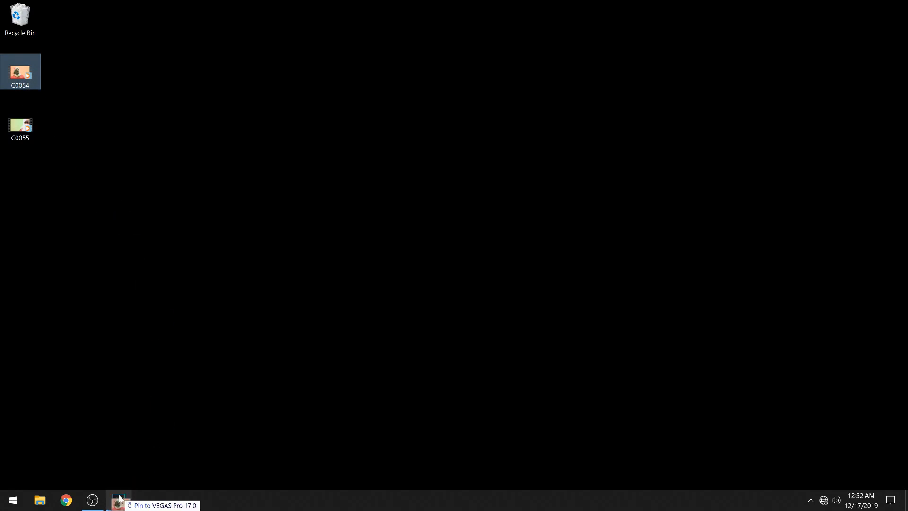
Drop C0054 onto the timeline, match project settings to 3840x2160, leave preview at Half.
click(119, 499)
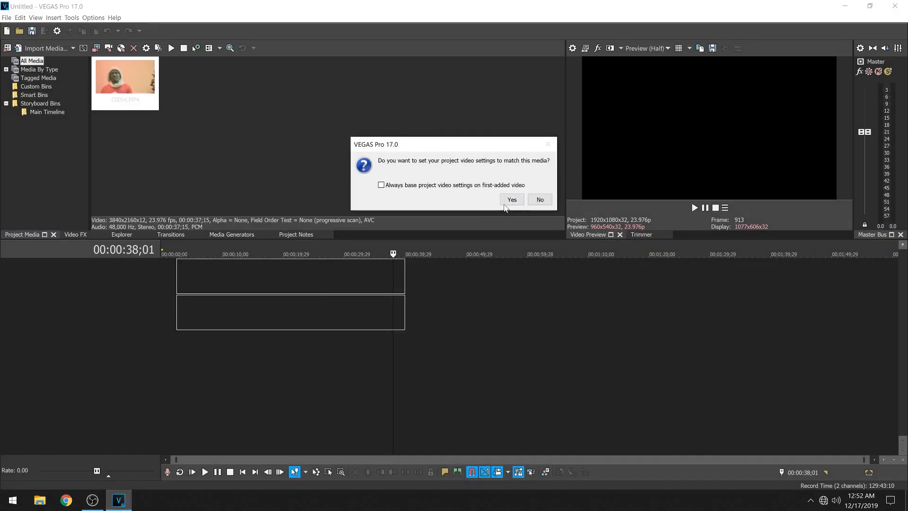
click(511, 199)
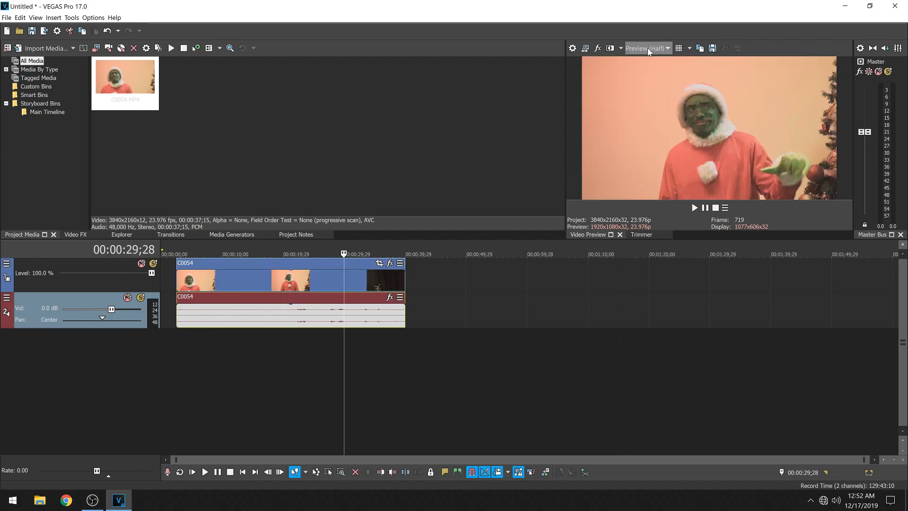
click(668, 48)
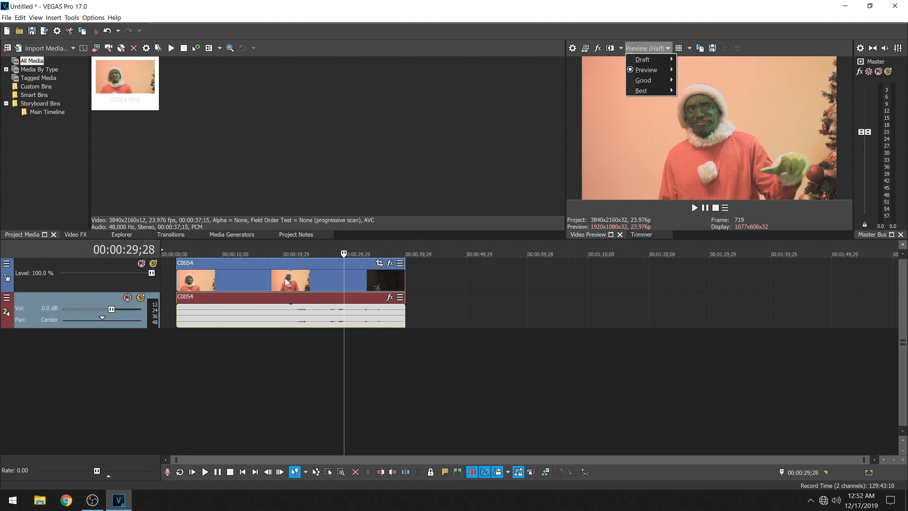
mouse_move(382, 295)
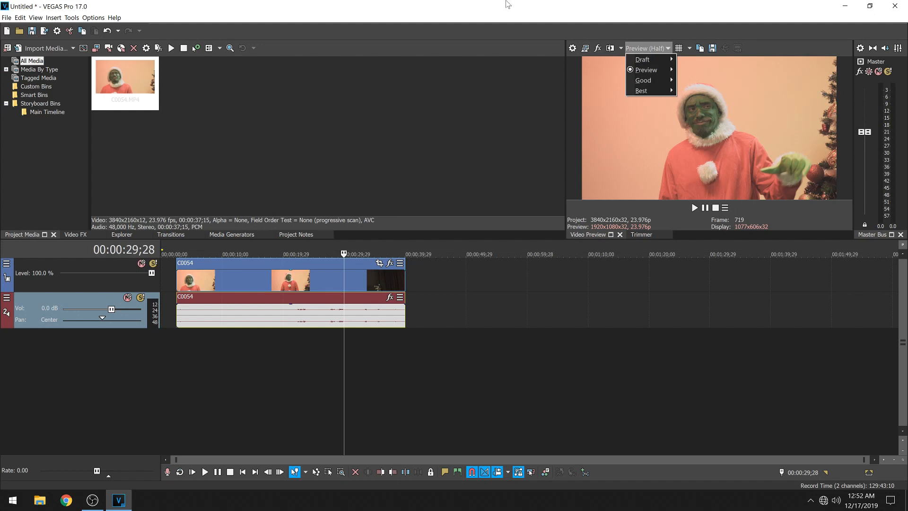
click(404, 370)
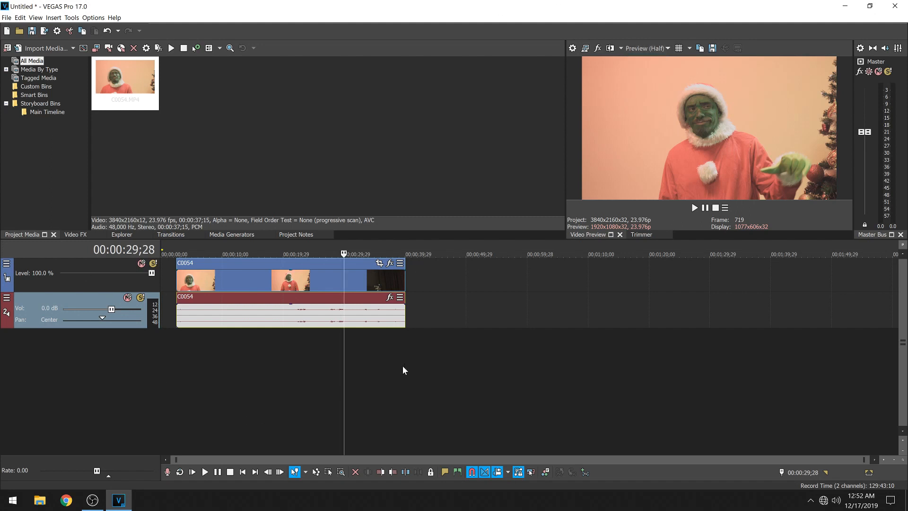
mouse_move(453, 336)
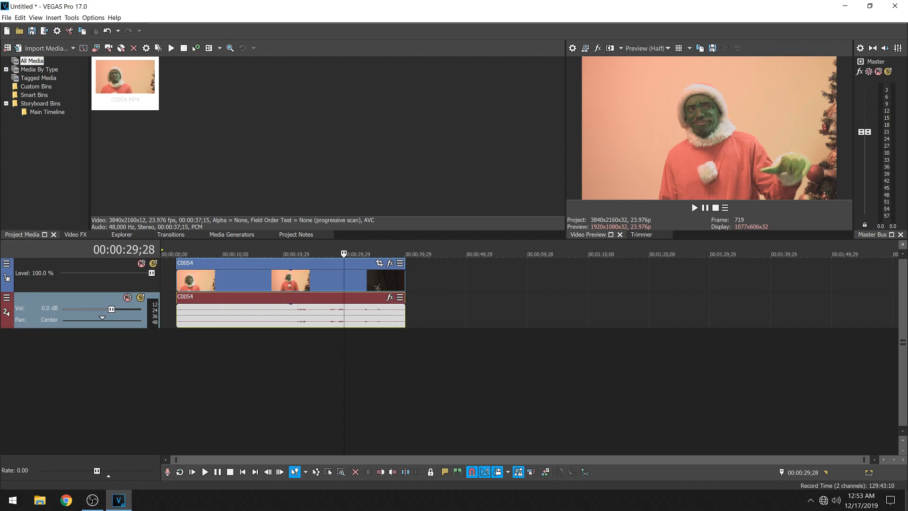
Drag the C0055 clip file from the desktop onto the timeline after C0054.
click(842, 6)
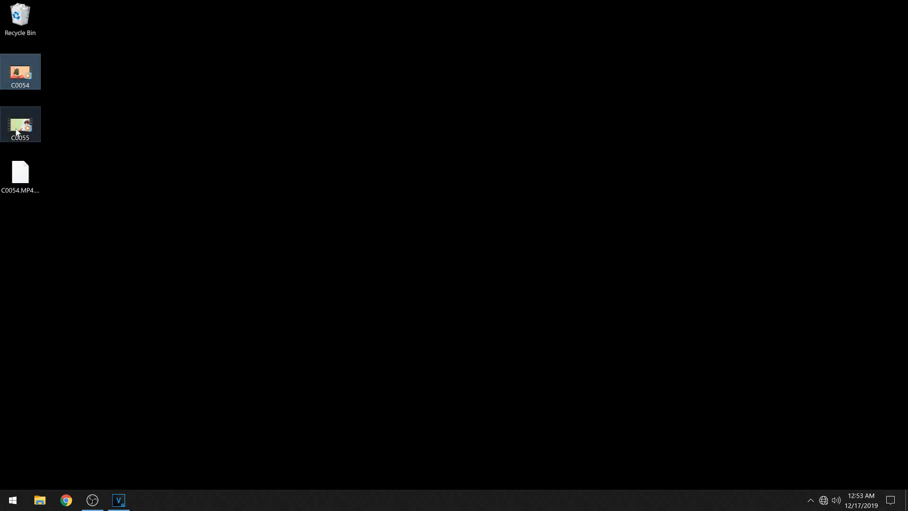
click(20, 172)
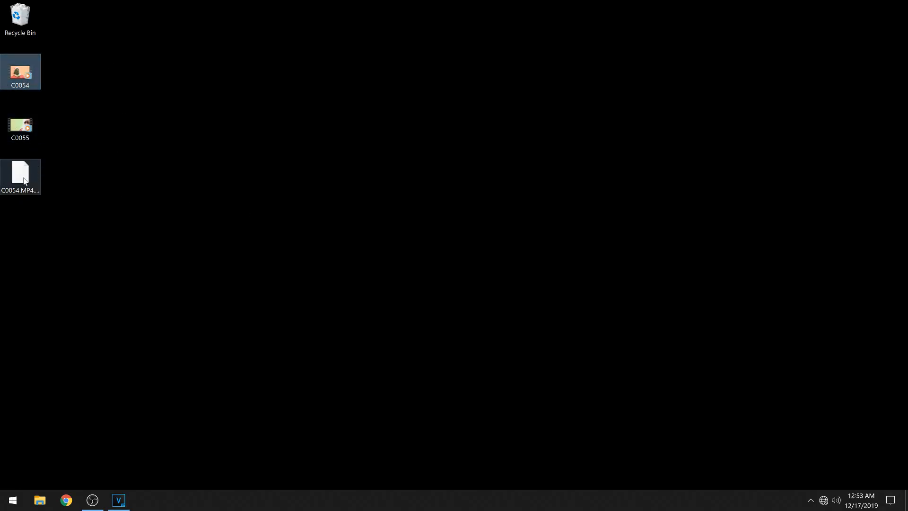
click(19, 176)
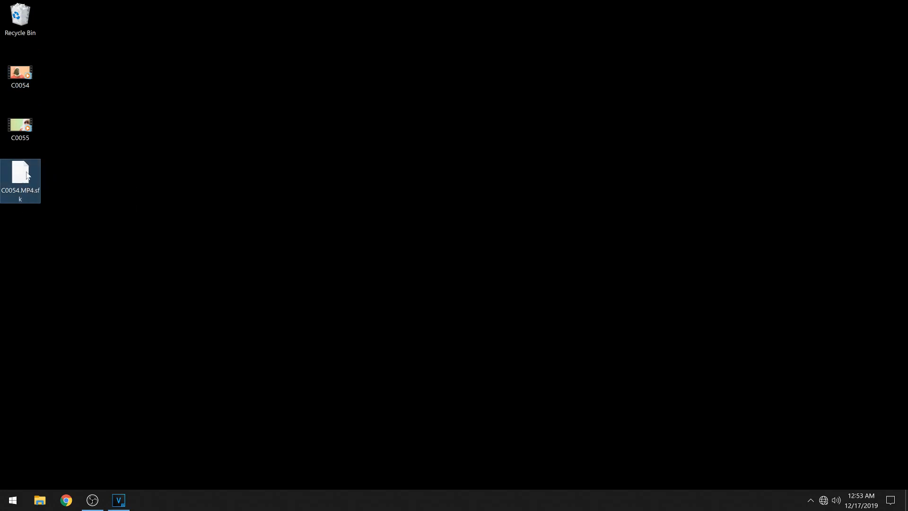
mouse_move(22, 174)
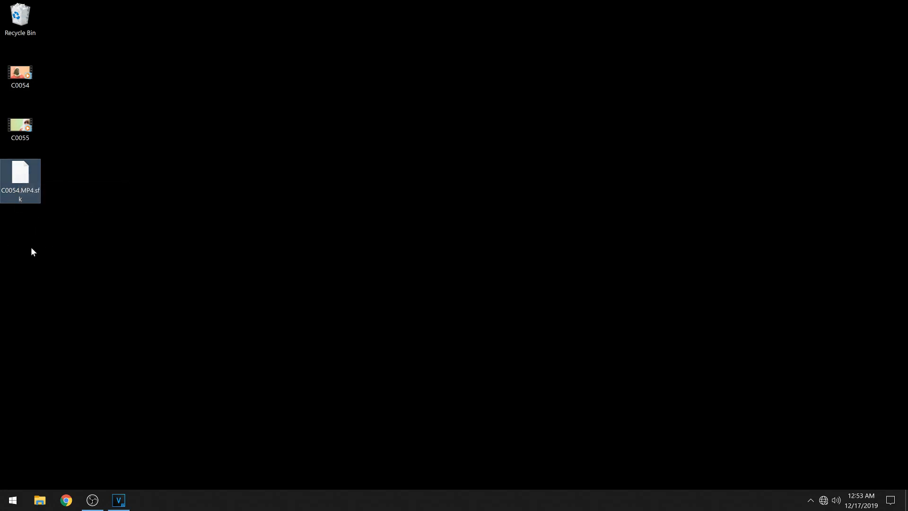
click(19, 124)
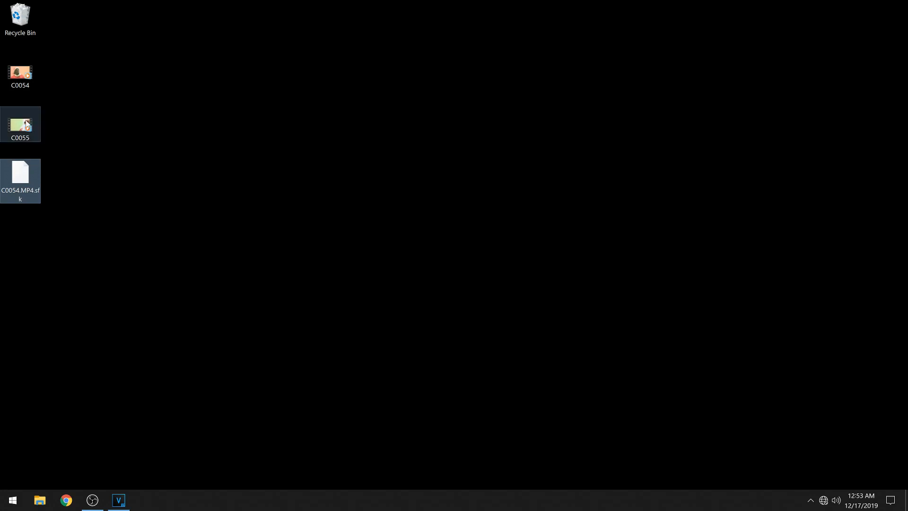
drag(20, 123, 138, 435)
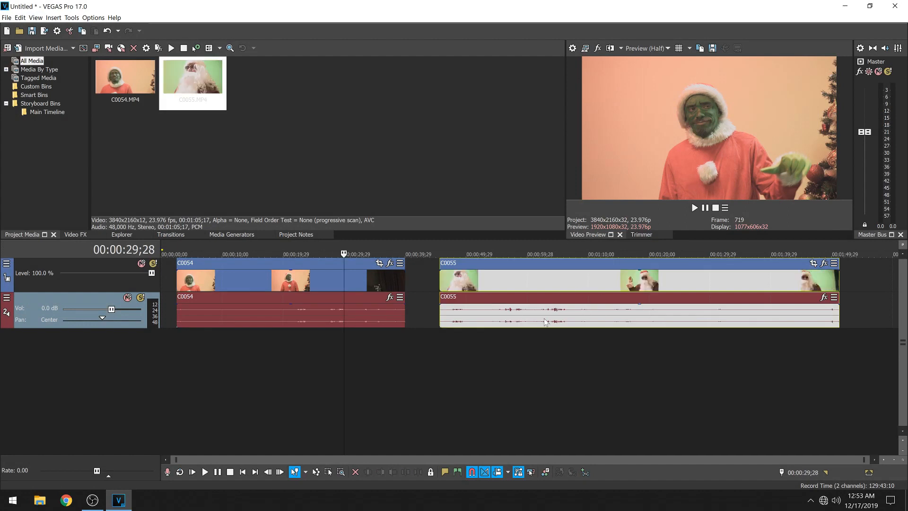
mouse_move(674, 330)
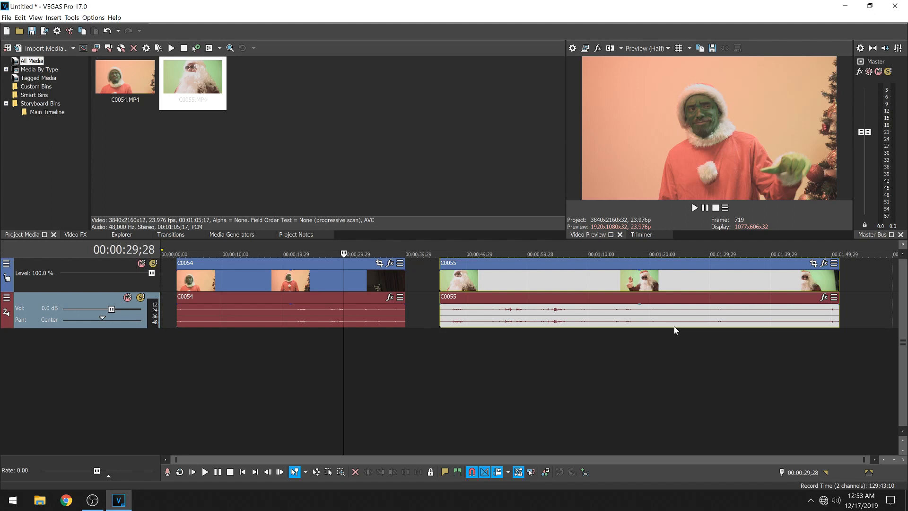
mouse_move(332, 145)
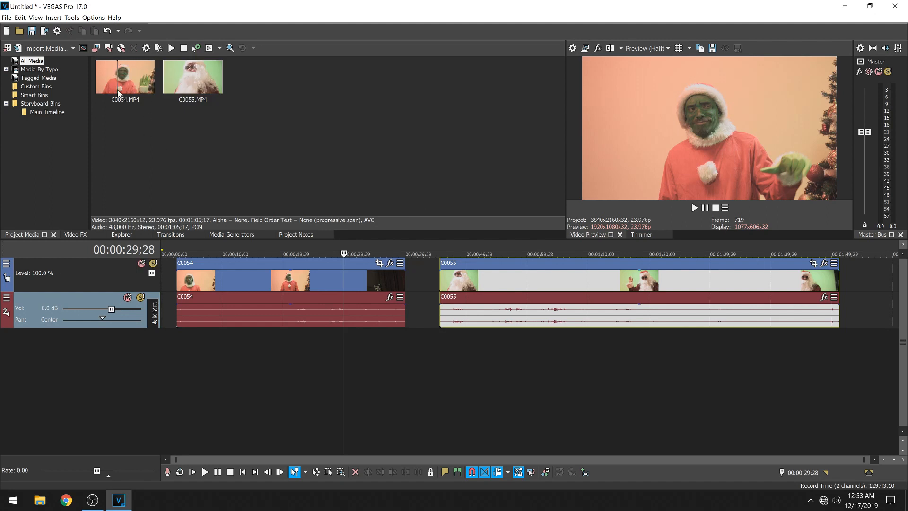
right_click(125, 76)
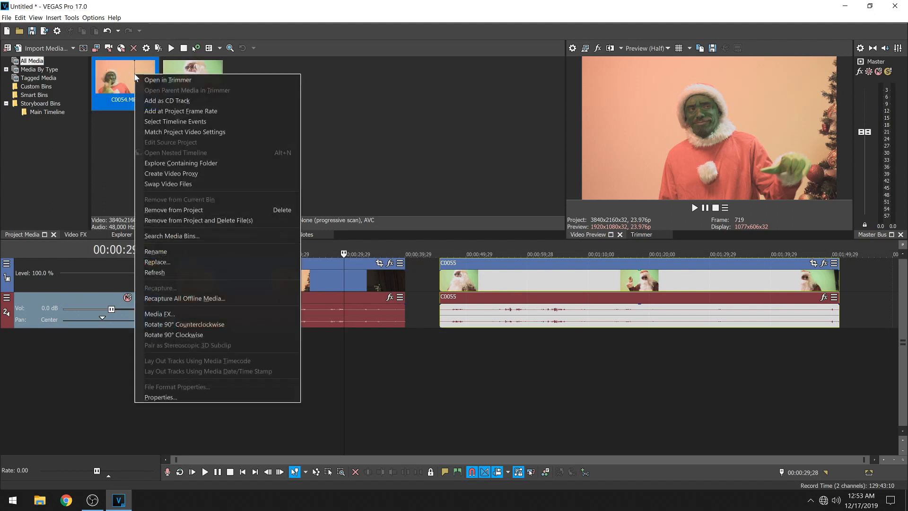
mouse_move(185, 132)
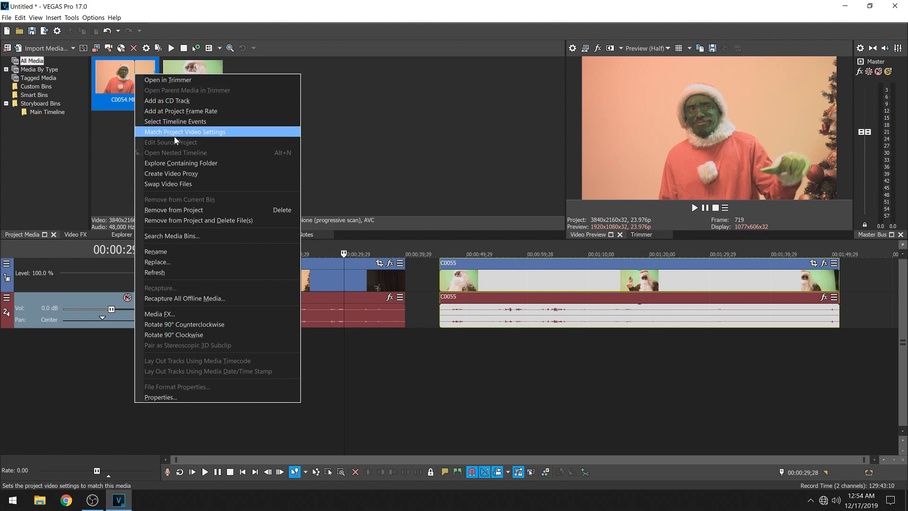
mouse_move(195, 173)
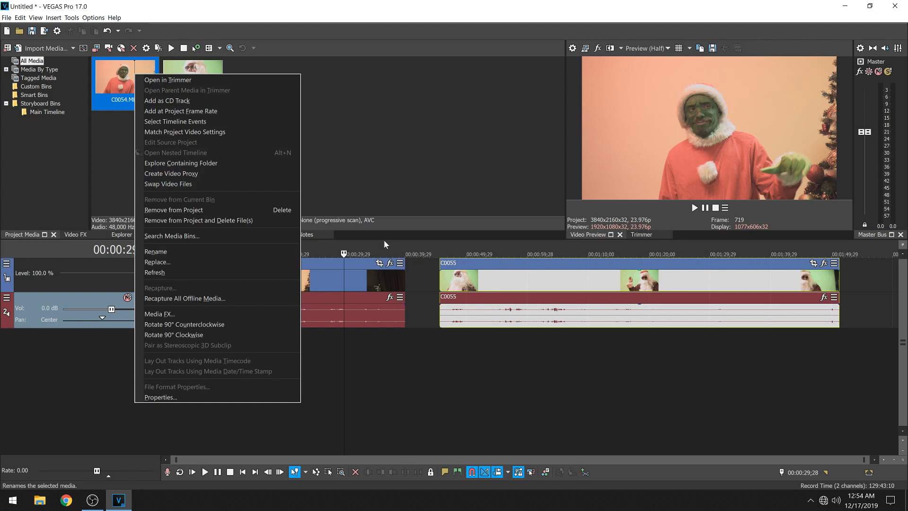
click(667, 48)
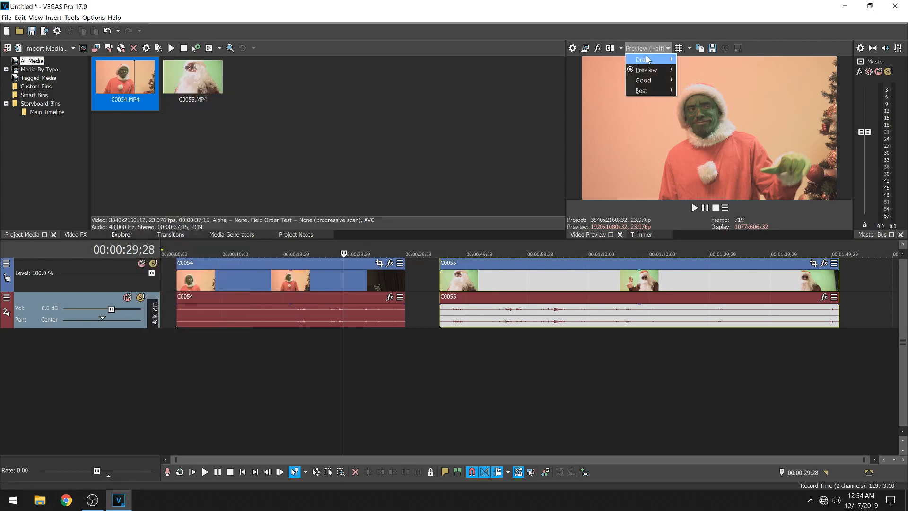
mouse_move(645, 69)
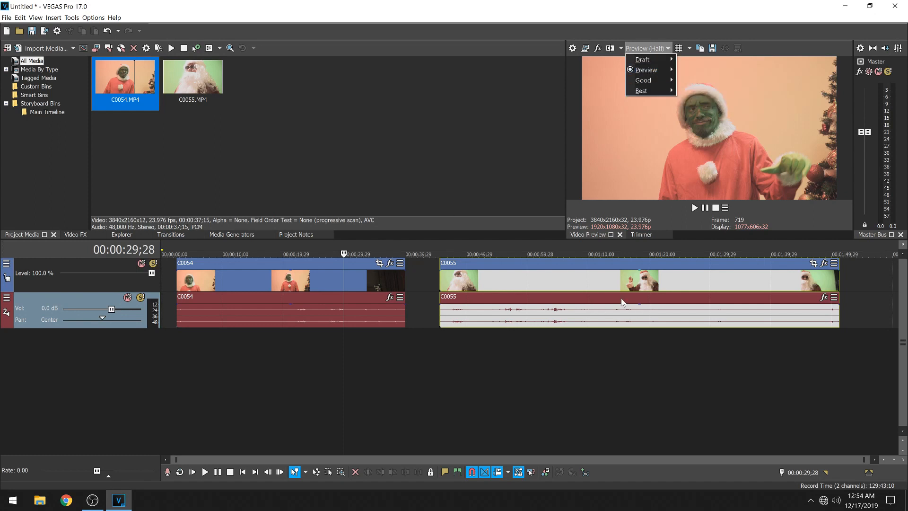
mouse_move(191, 141)
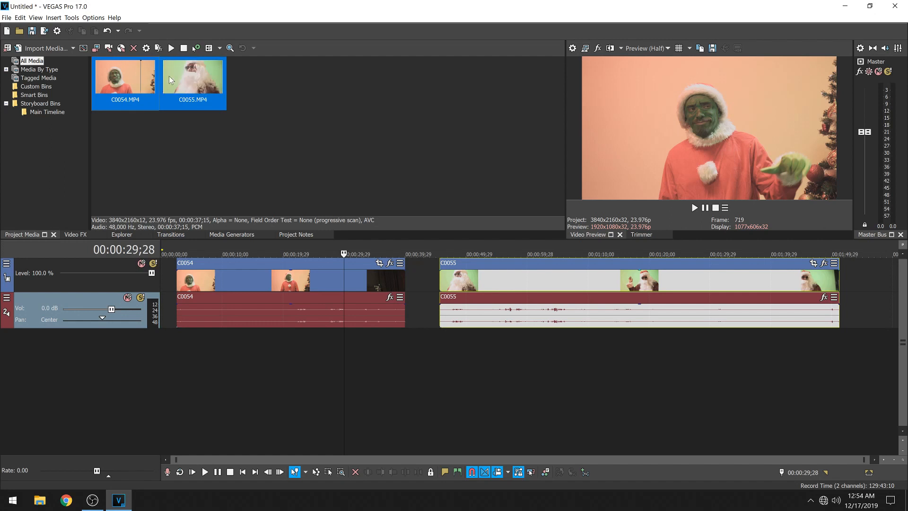
Run Create Video Proxy on both selected clips and acknowledge the build notice.
right_click(193, 75)
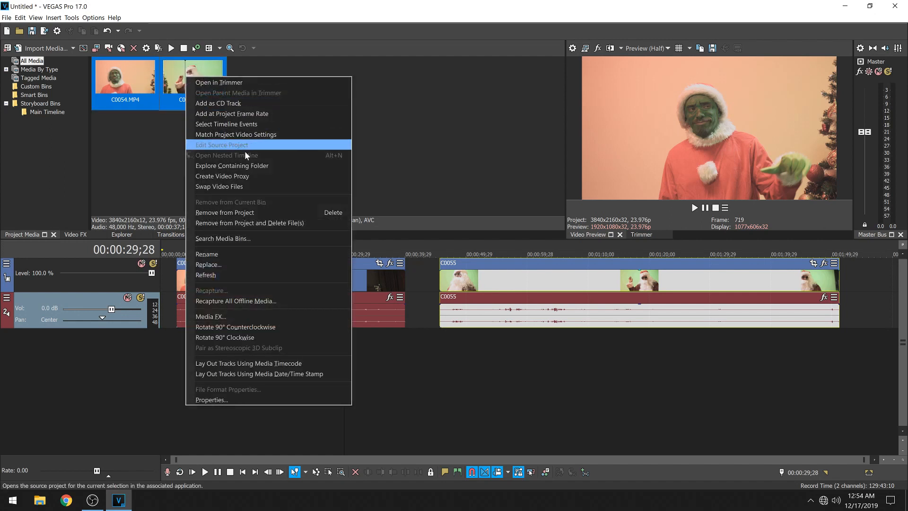
click(222, 176)
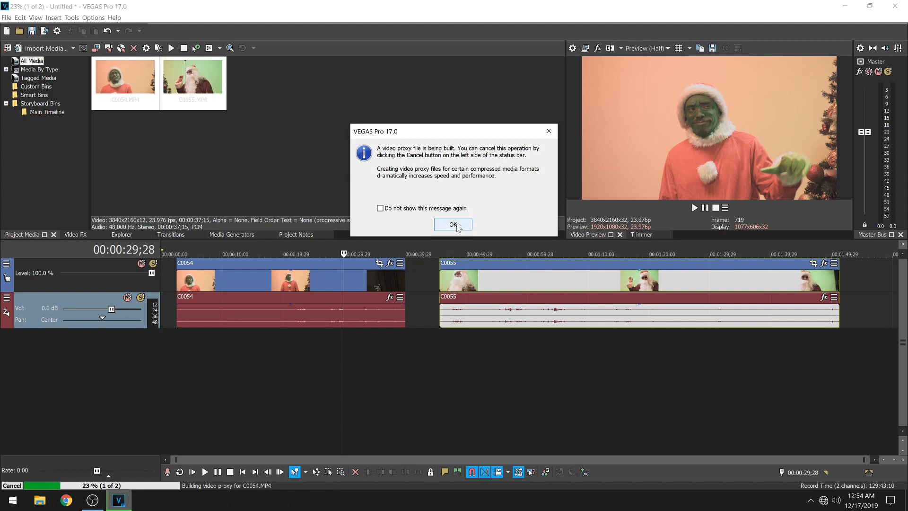
click(453, 225)
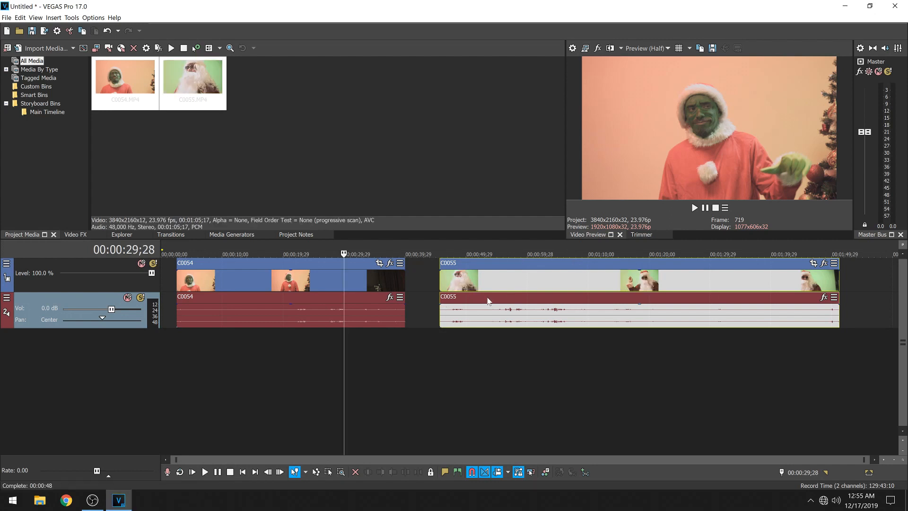
mouse_move(466, 324)
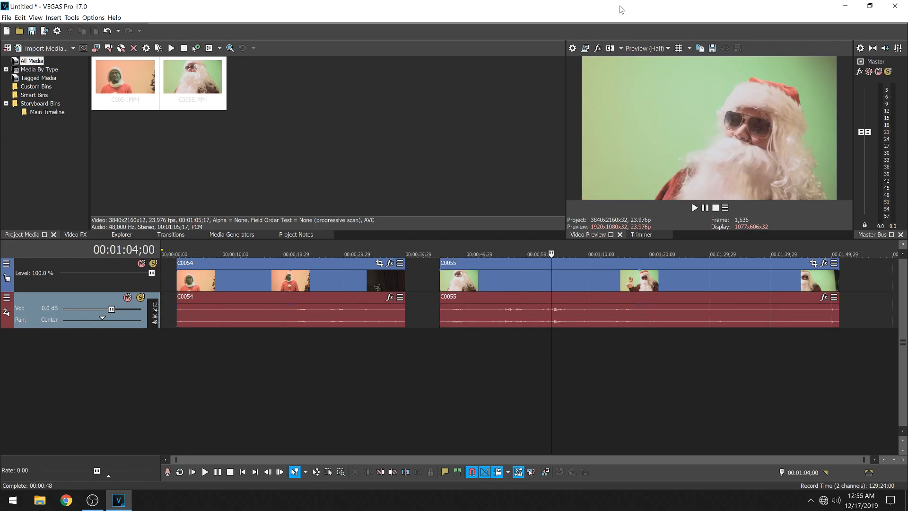
Play the timeline in Preview quality with the audio track muted, restarting near C0054.
click(666, 48)
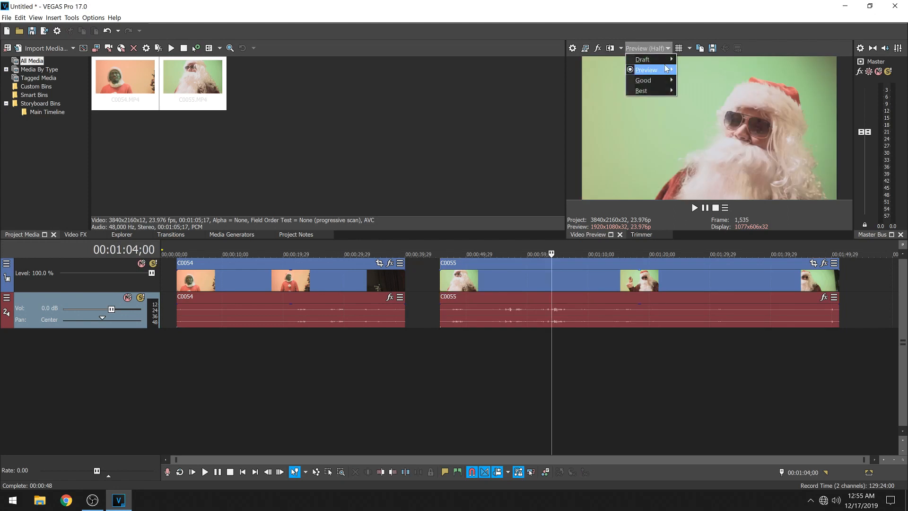
mouse_move(646, 69)
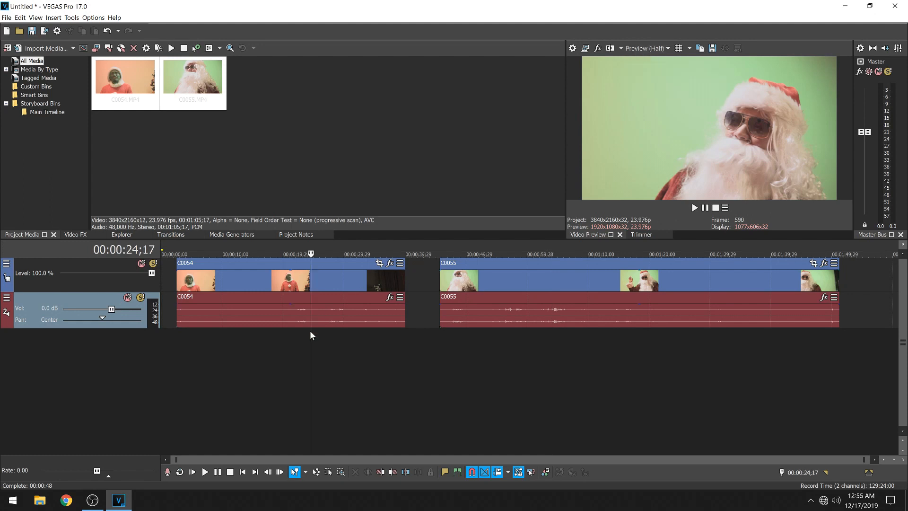
click(204, 471)
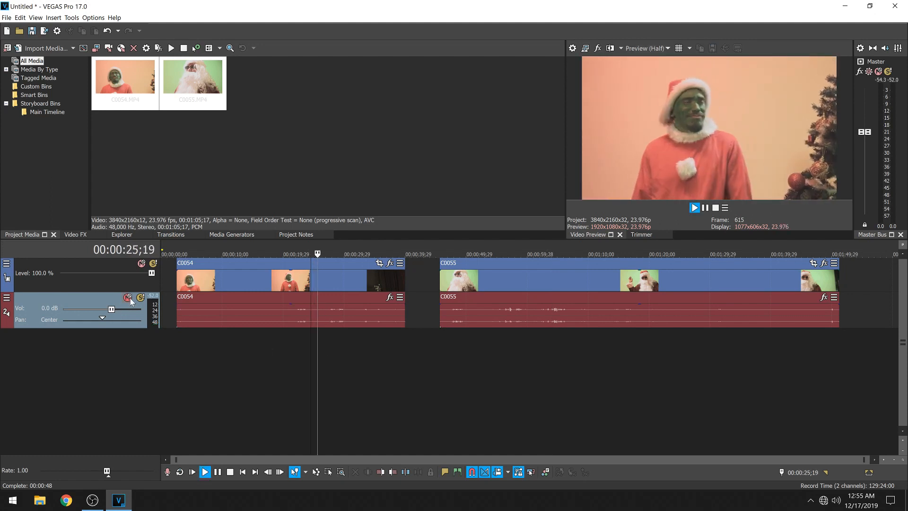
click(126, 296)
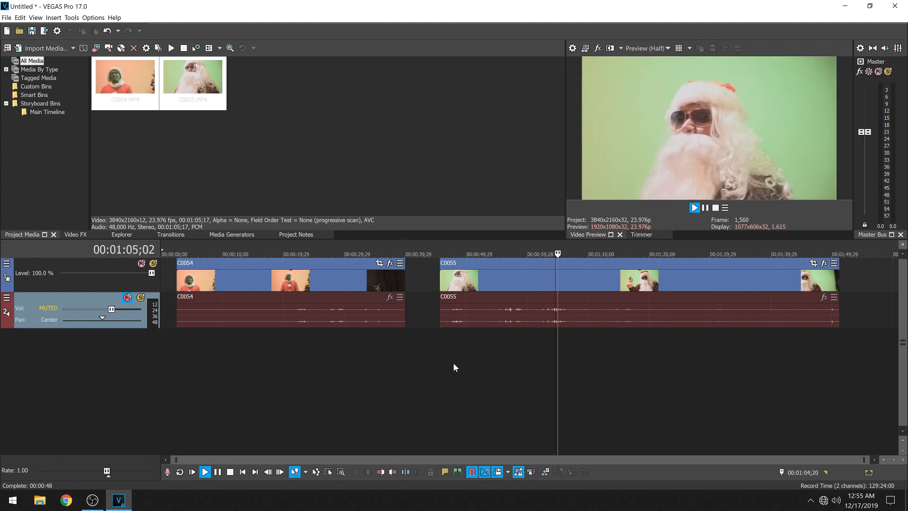
click(212, 253)
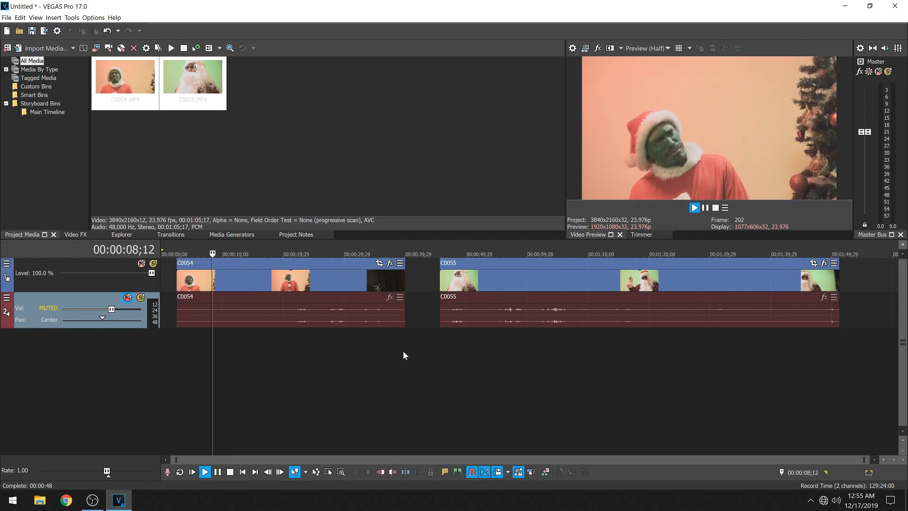